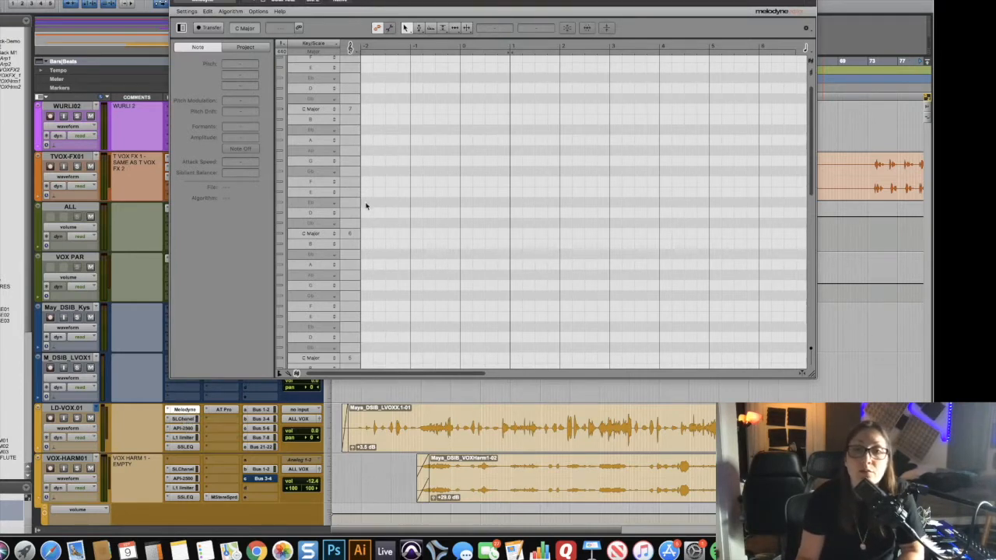
pyautogui.moveTo(580, 275)
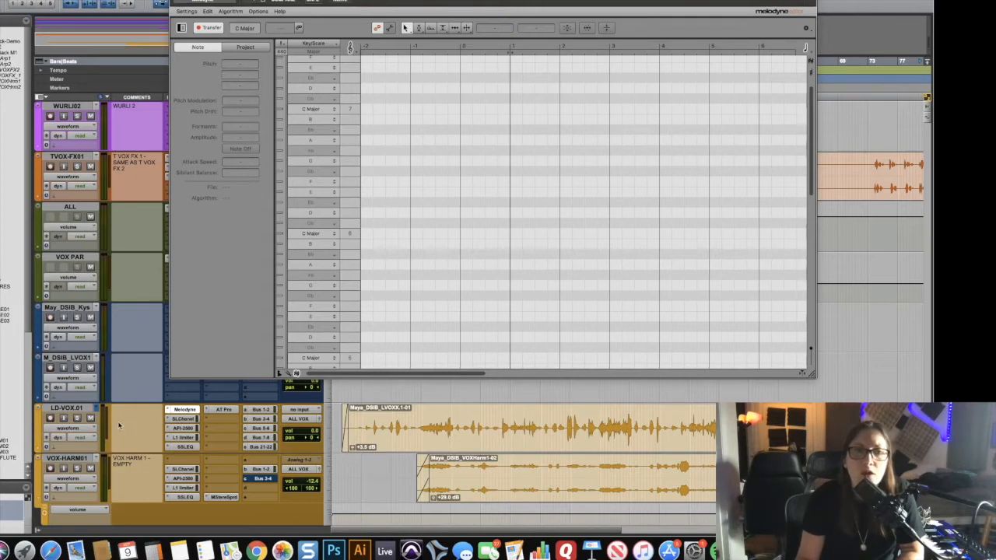
pyautogui.moveTo(118, 426)
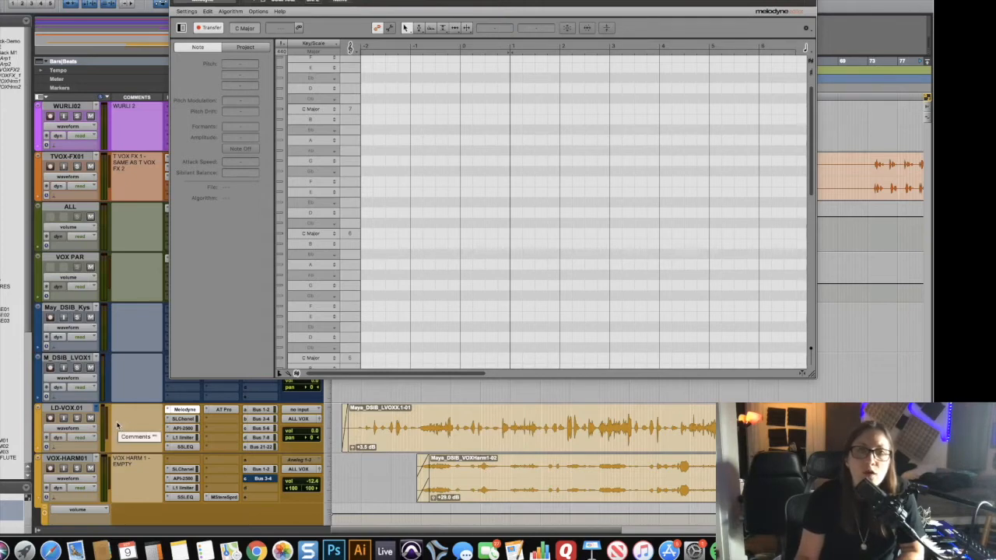
# Commit the LD-VOX.01 lead vocal track to a new rendered track.
pyautogui.rightClick(66, 409)
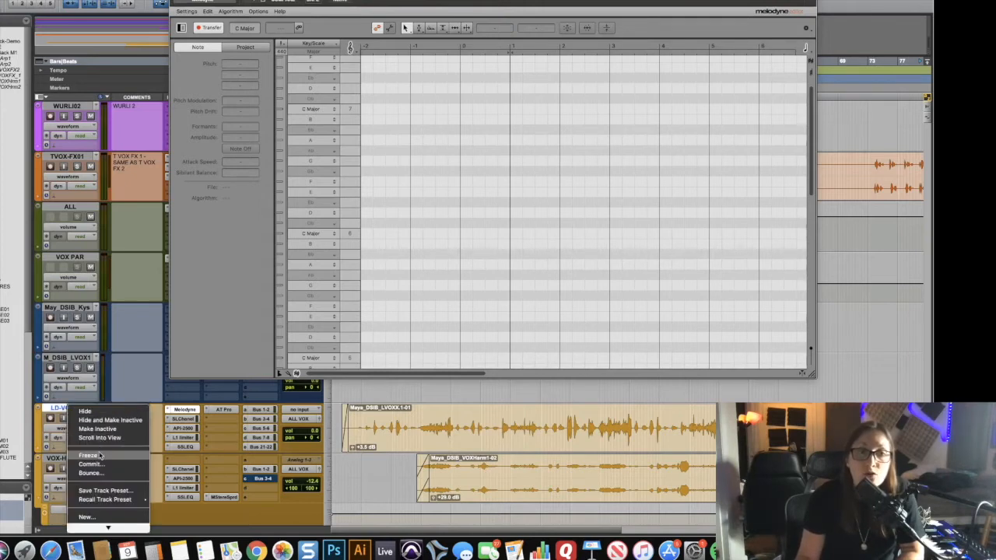
pyautogui.click(90, 464)
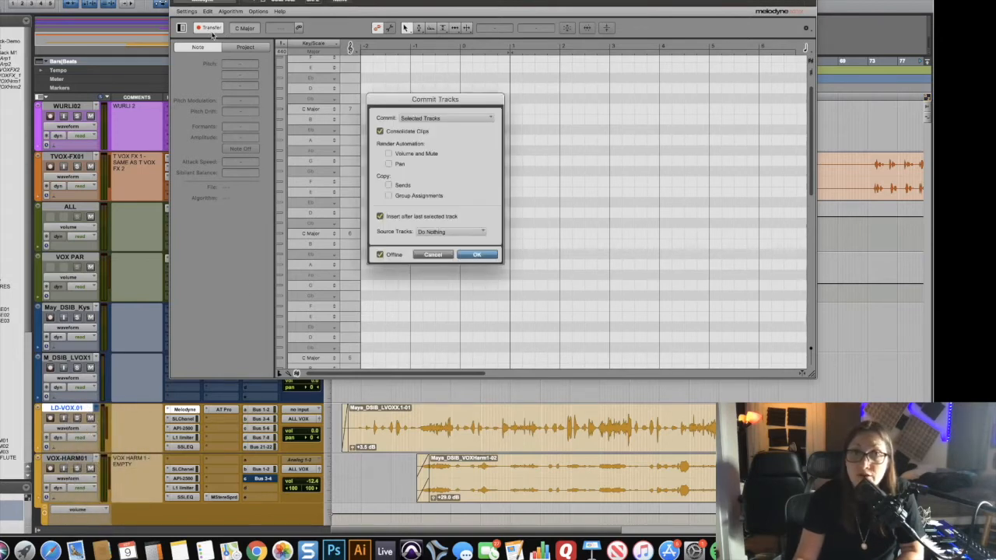
pyautogui.moveTo(533, 267)
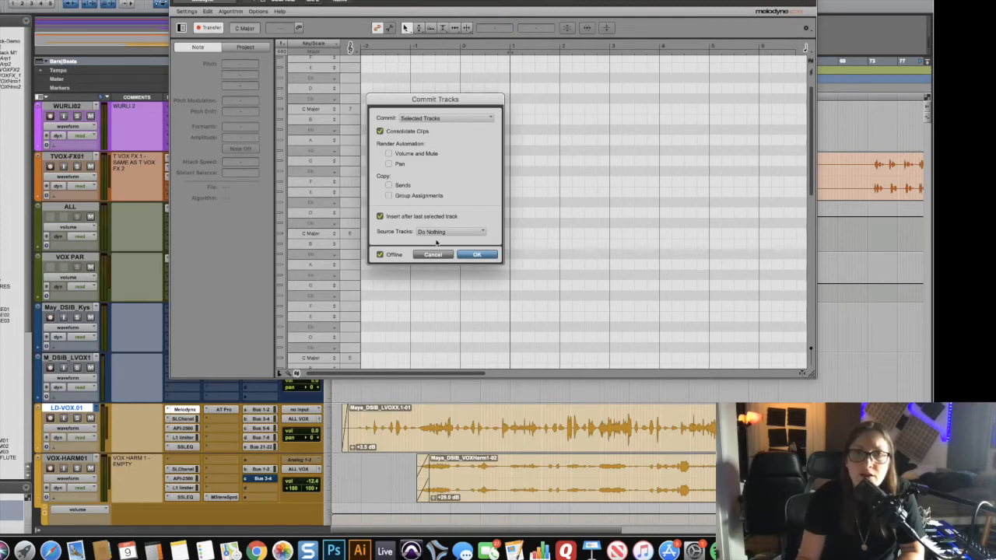
pyautogui.moveTo(436, 243)
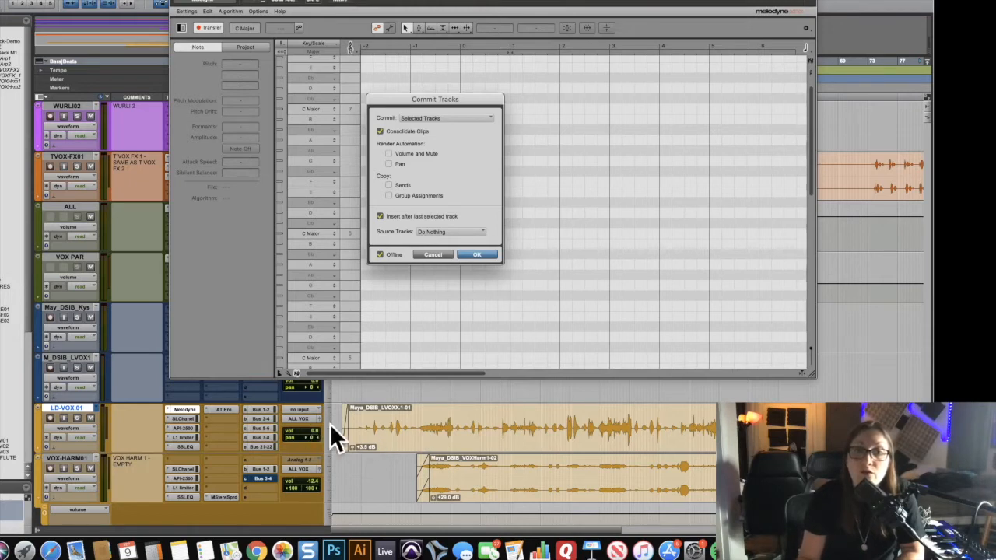
pyautogui.moveTo(498, 232)
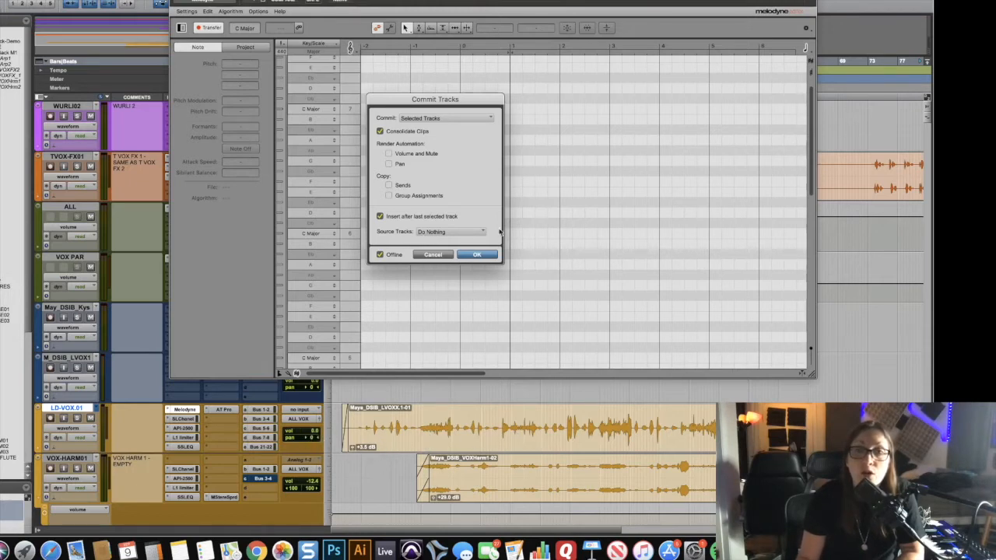
pyautogui.click(477, 254)
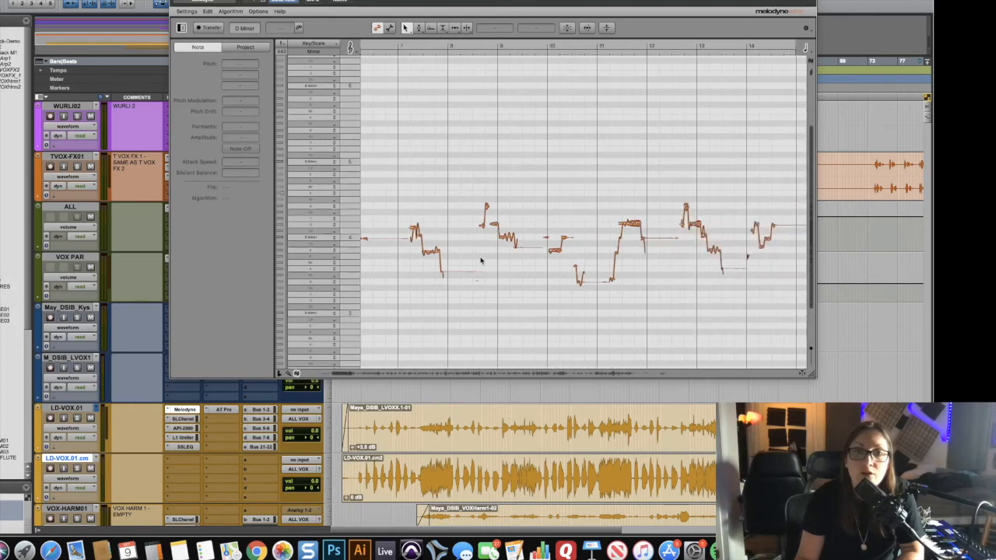
# Scroll right through the Melodyne editor to view the lead vocal's detected pitch blobs.
pyautogui.hscroll(3)
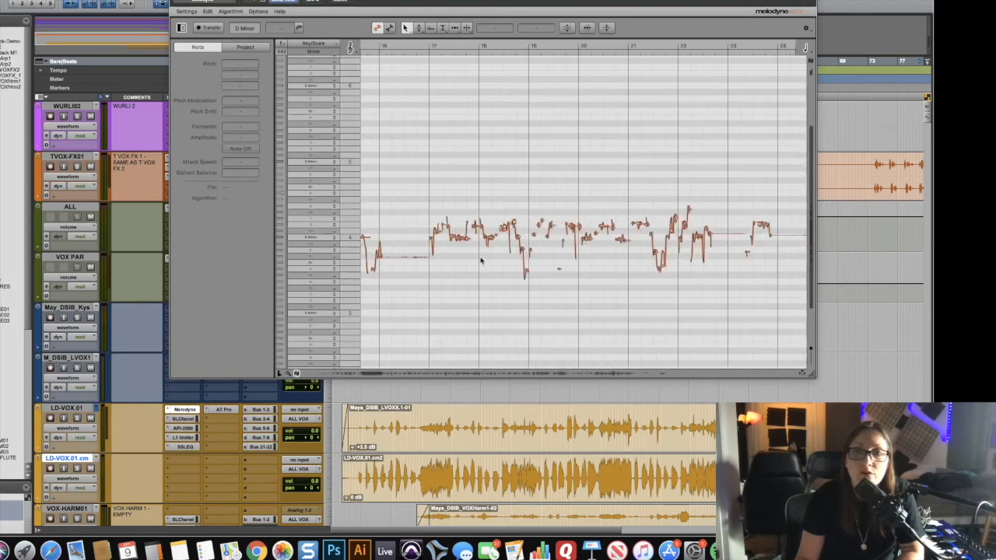
pyautogui.hscroll(3)
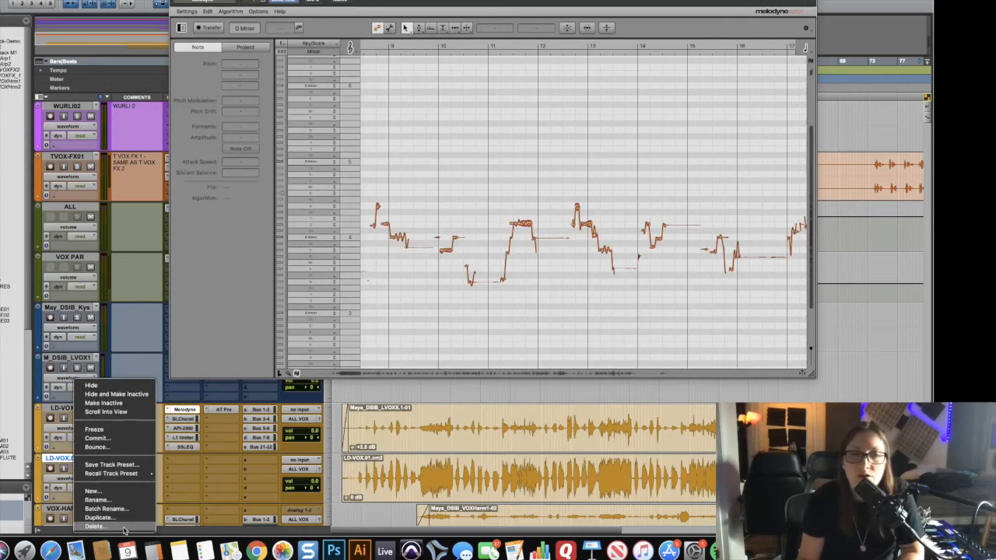
# Delete the temporary LD-VOX.01.cm committed track from the session.
pyautogui.click(94, 526)
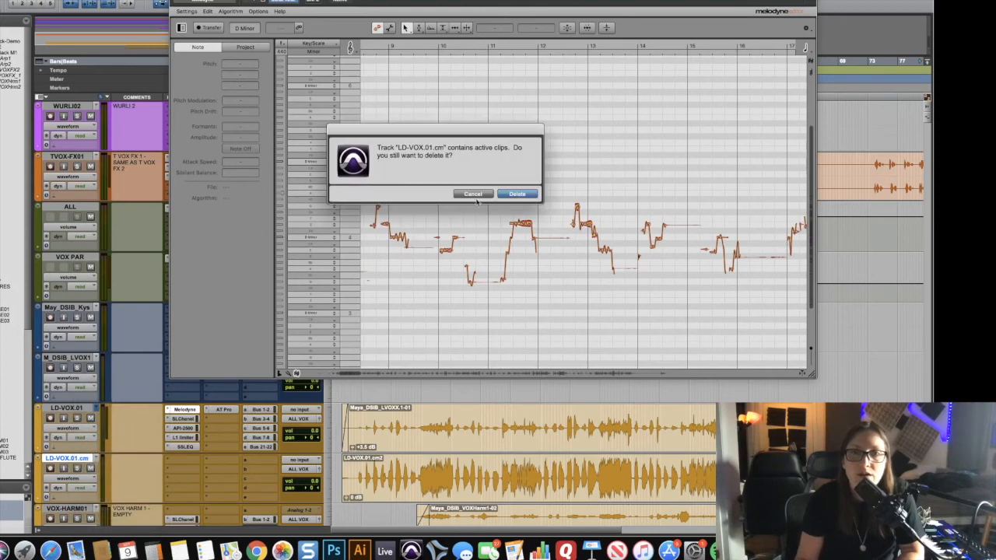
pyautogui.click(516, 194)
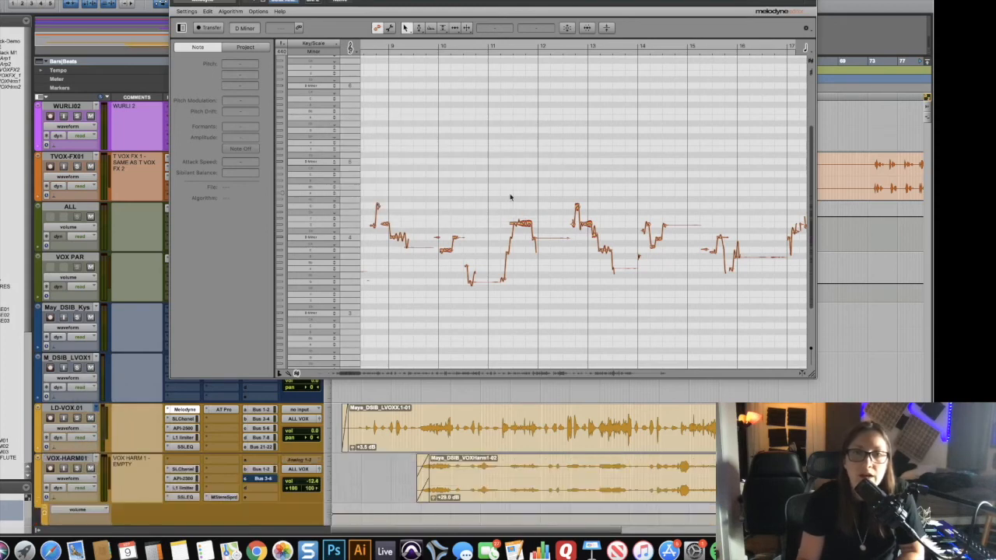